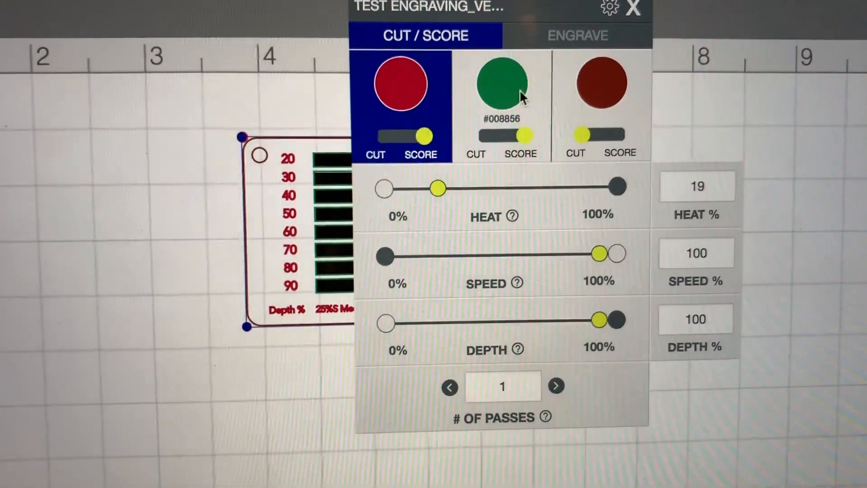
# Display the green score-line settings: 1% heat, 100% speed, 35% depth.
pyautogui.click(505, 82)
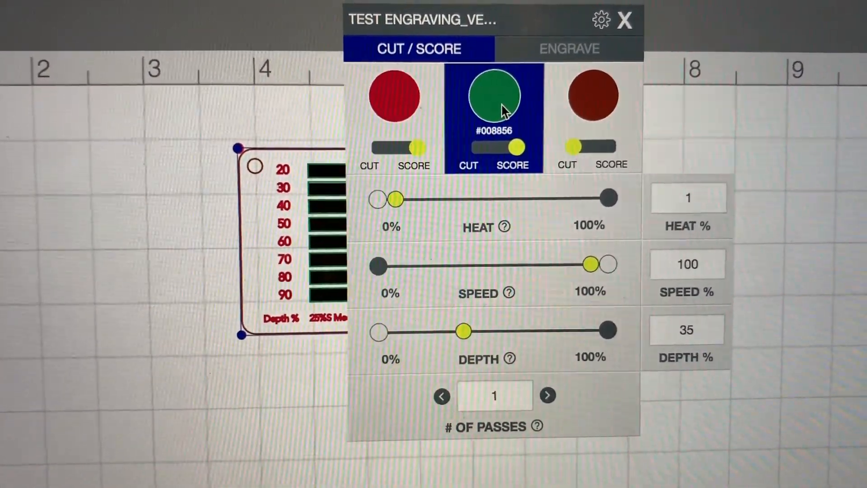
pyautogui.click(592, 95)
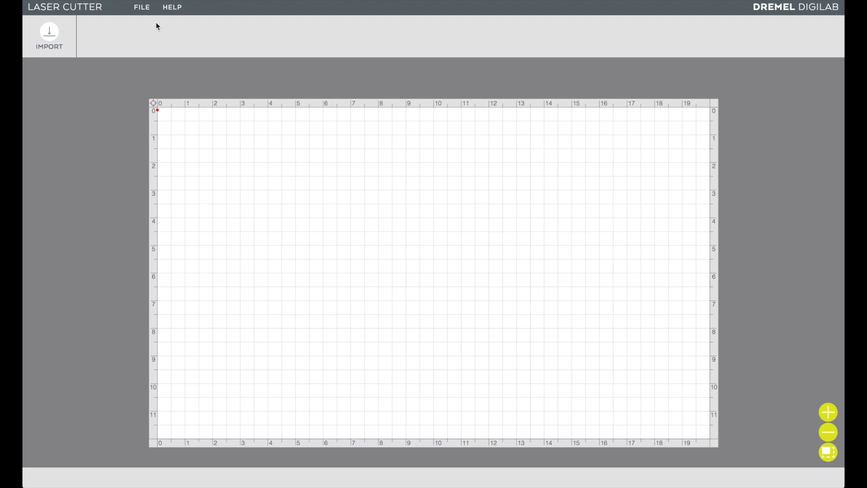
# Bring up the open-file dialog listing saved projects in the Dremel Files folder.
pyautogui.click(141, 7)
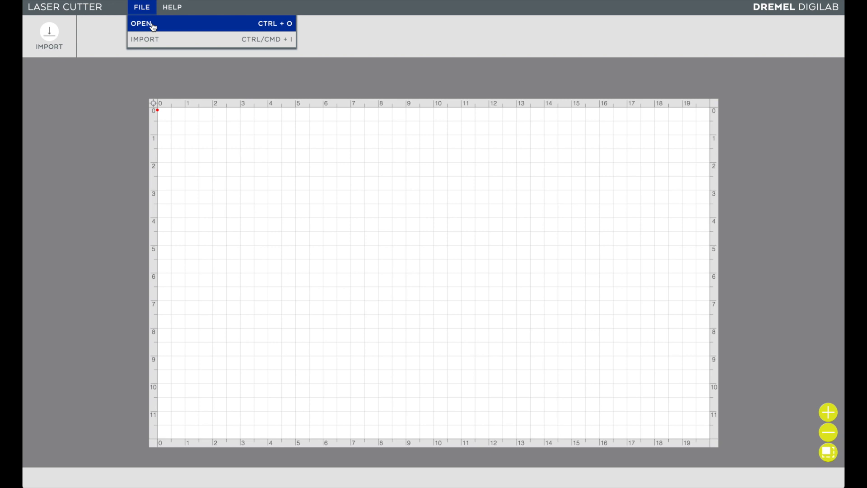
pyautogui.click(145, 22)
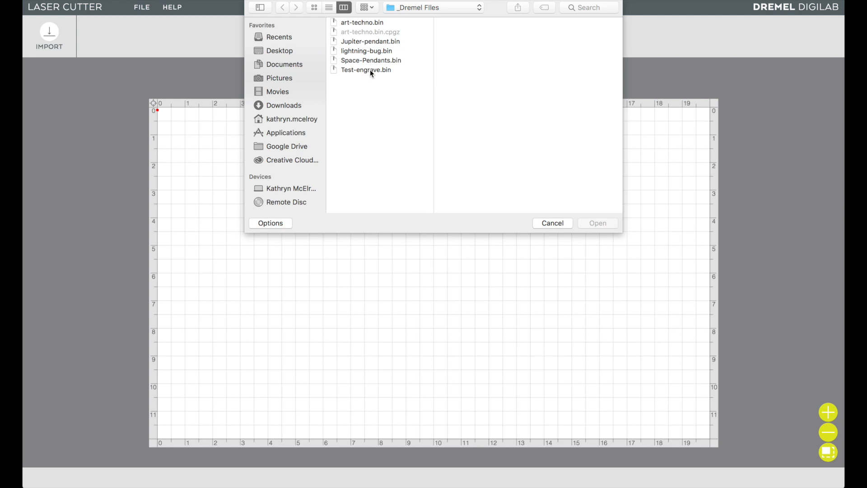
pyautogui.moveTo(401, 67)
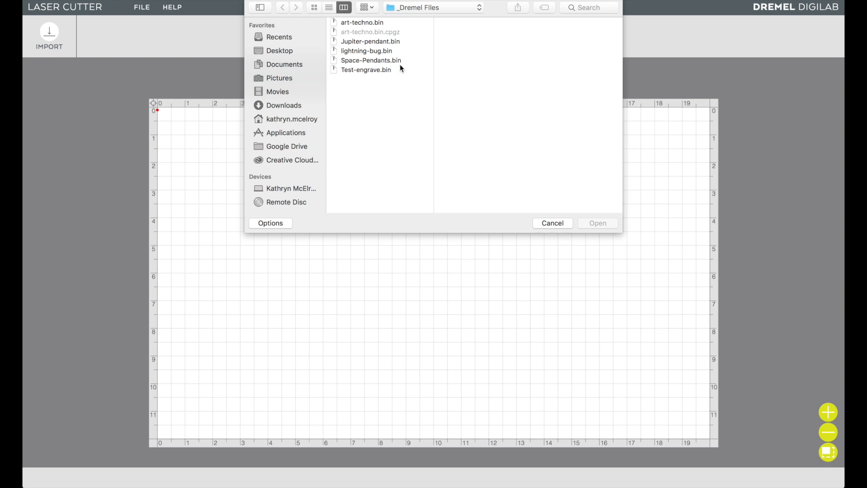
pyautogui.moveTo(371, 72)
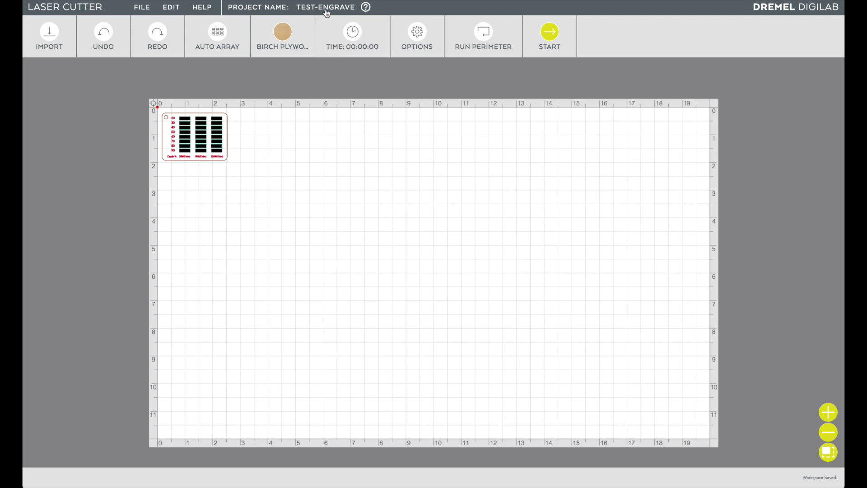
pyautogui.moveTo(310, 20)
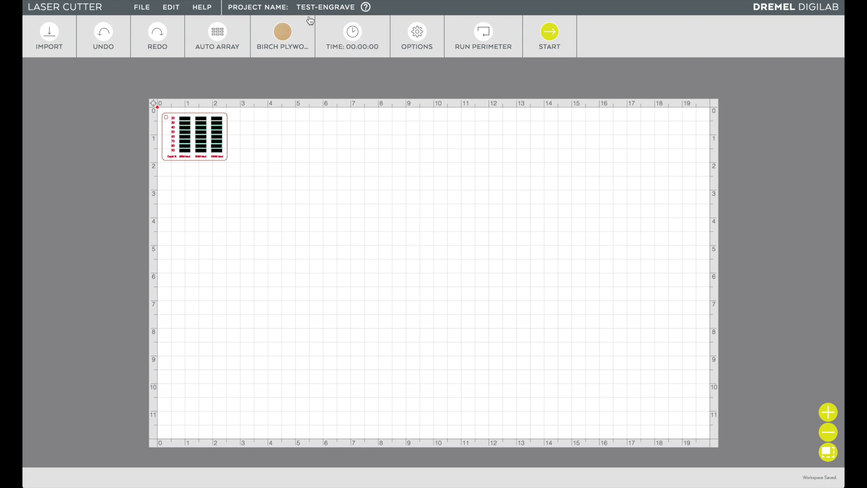
# Confirm Birch Plywood material and keep a single 1x1 Auto Array copy of the swatch.
pyautogui.click(282, 34)
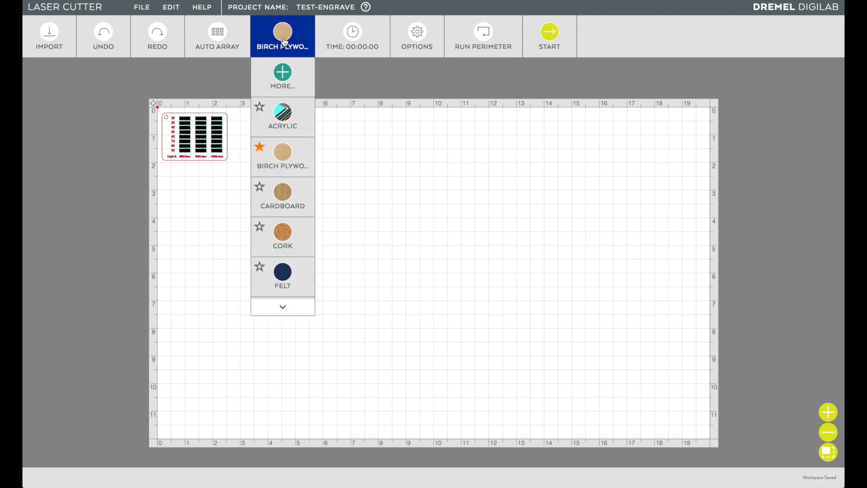
pyautogui.moveTo(283, 36)
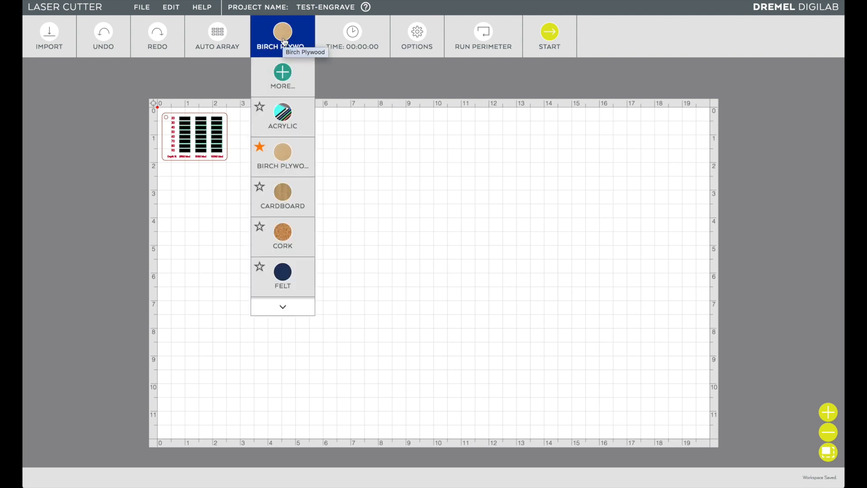
pyautogui.click(217, 34)
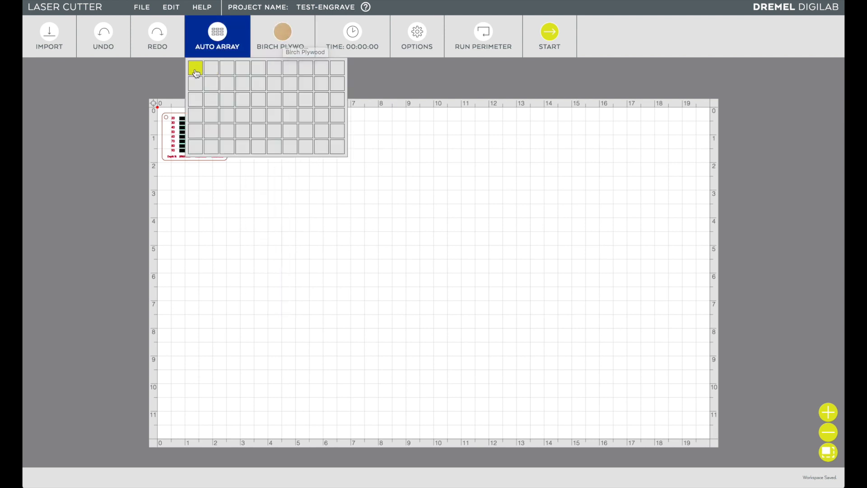
pyautogui.click(195, 69)
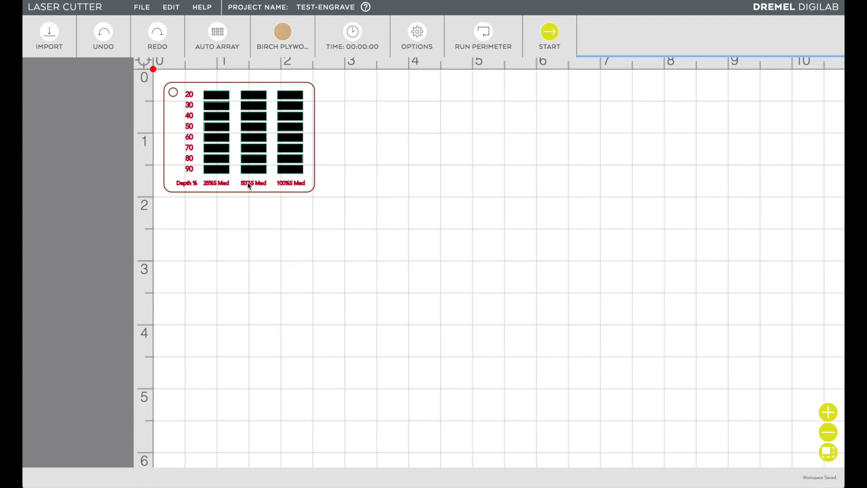
# Inspect the first black engrave bar's settings, then clear the selection.
pyautogui.click(216, 94)
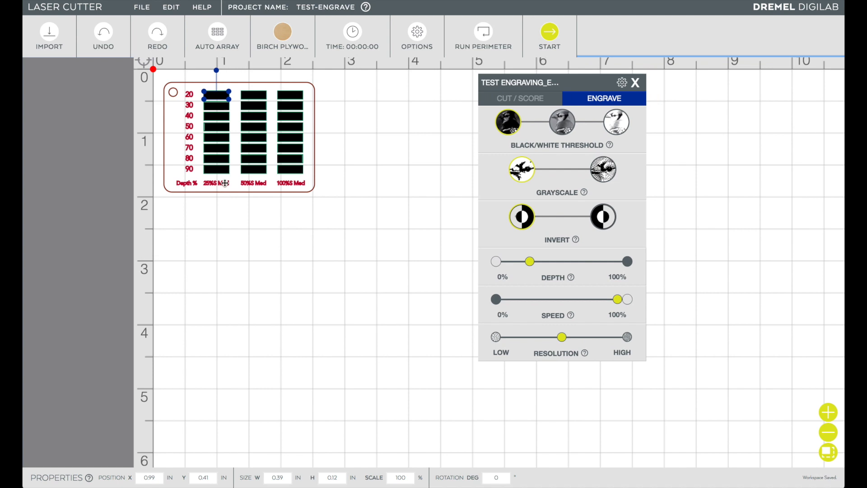
pyautogui.moveTo(211, 232)
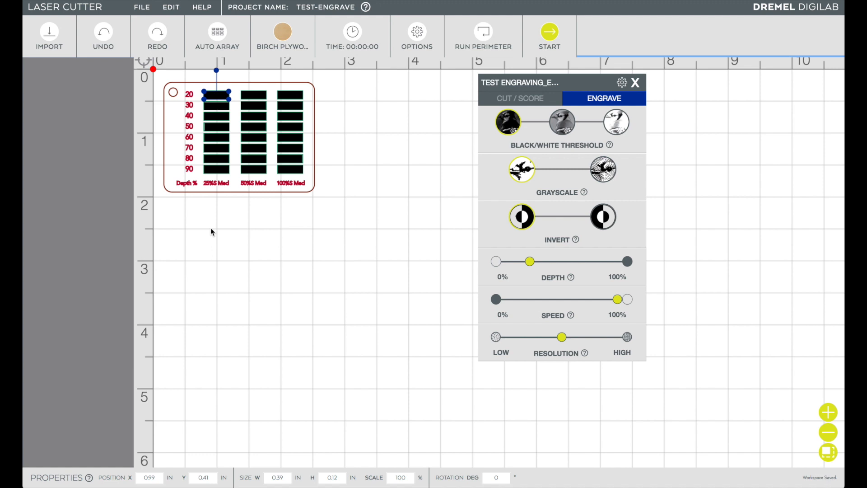
pyautogui.click(636, 82)
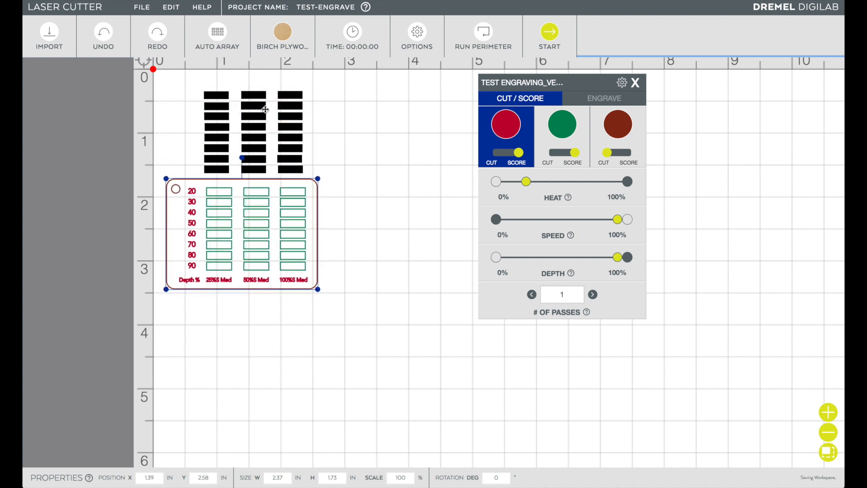
# Set the top engraved bar of the first column to 20% depth.
pyautogui.click(635, 83)
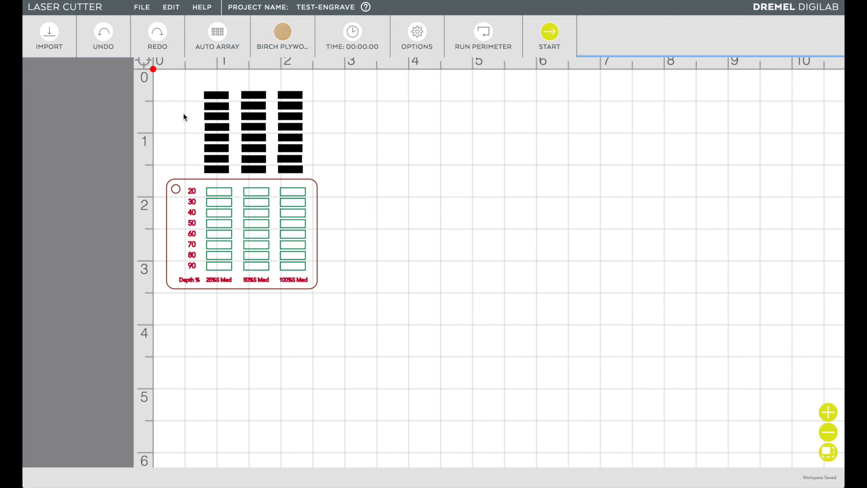
pyautogui.moveTo(211, 103)
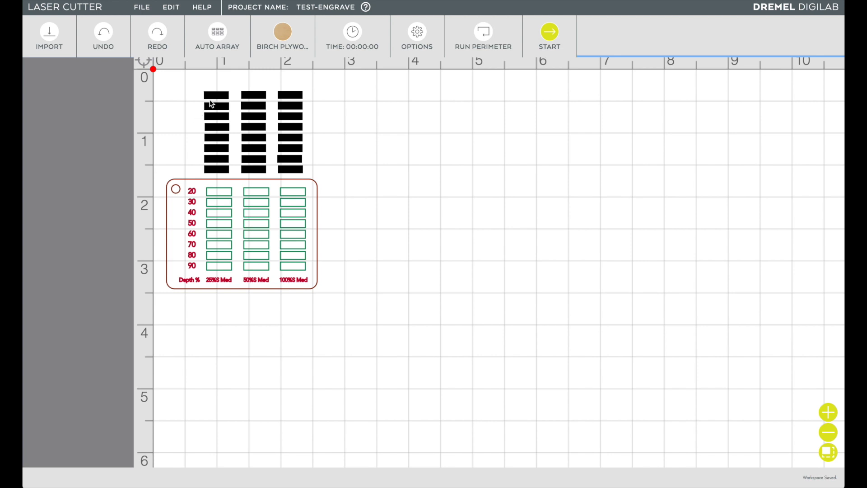
pyautogui.click(216, 96)
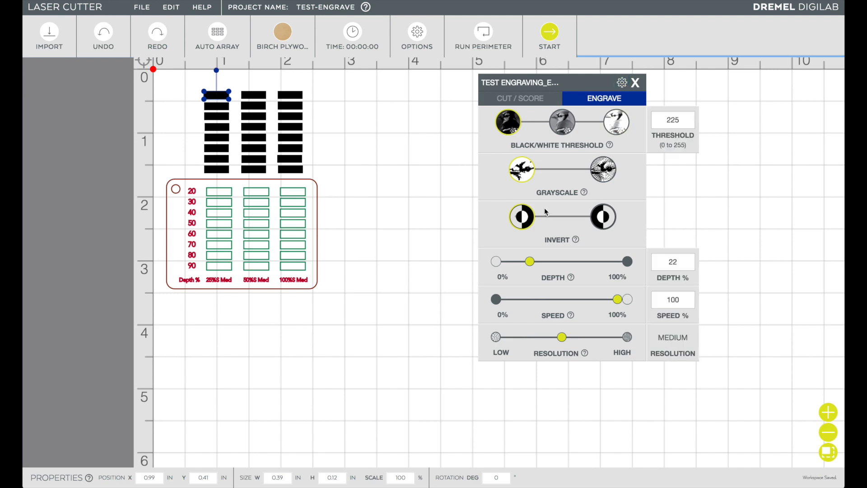
pyautogui.moveTo(213, 108)
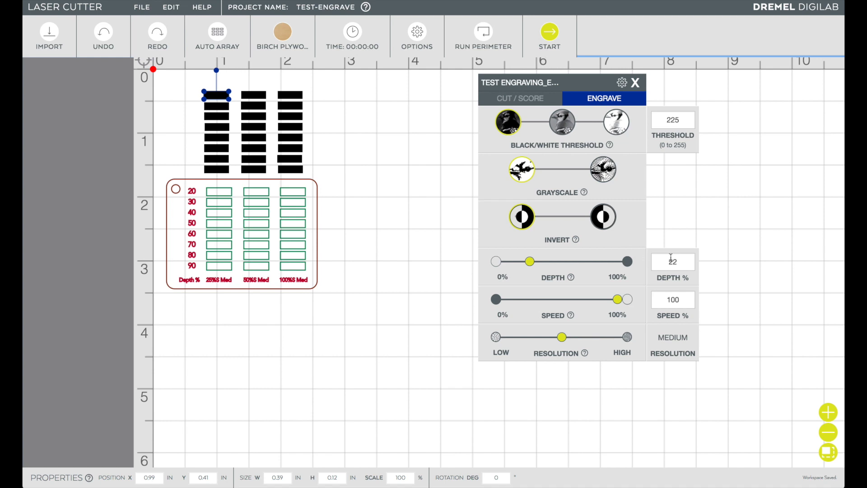
pyautogui.moveTo(221, 107)
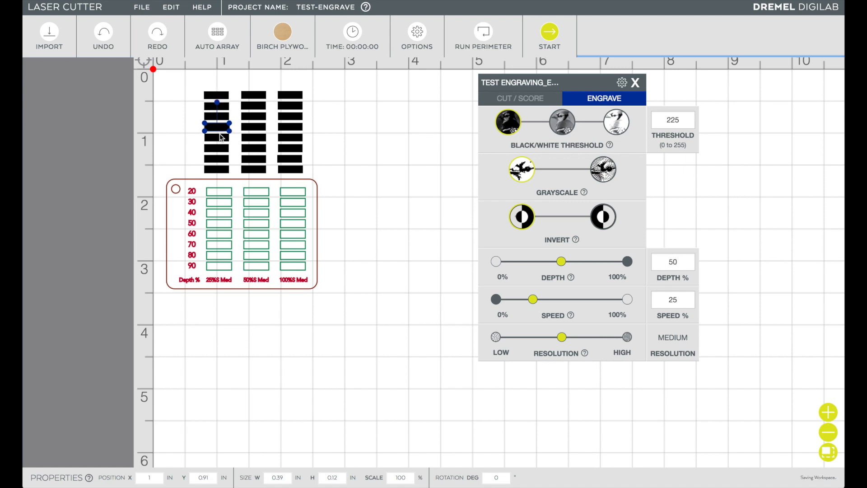
pyautogui.moveTo(563, 261); pyautogui.dragTo(584, 261)
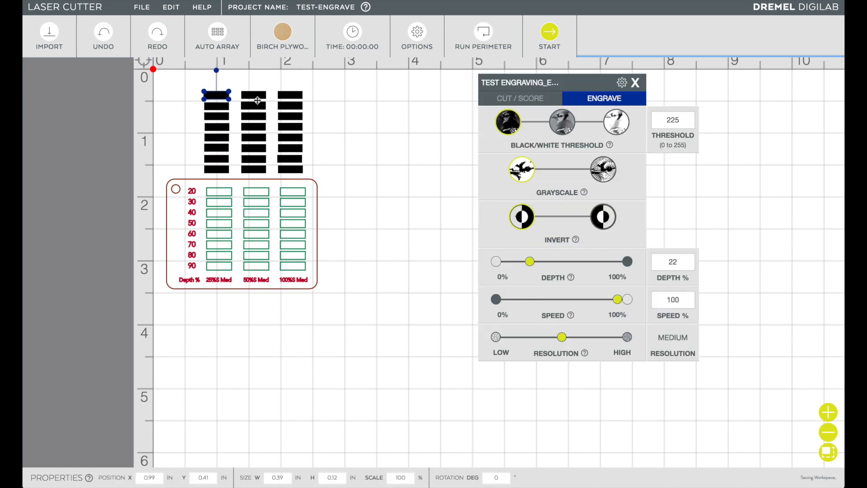
pyautogui.write('20')
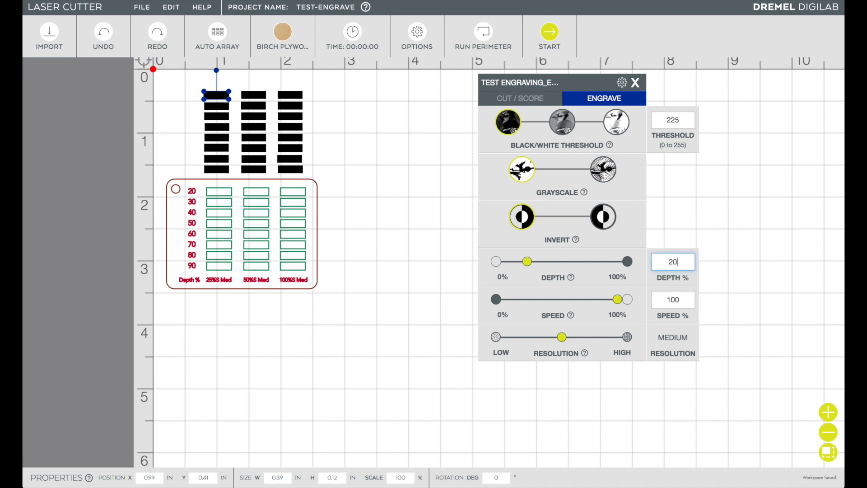
pyautogui.click(673, 299)
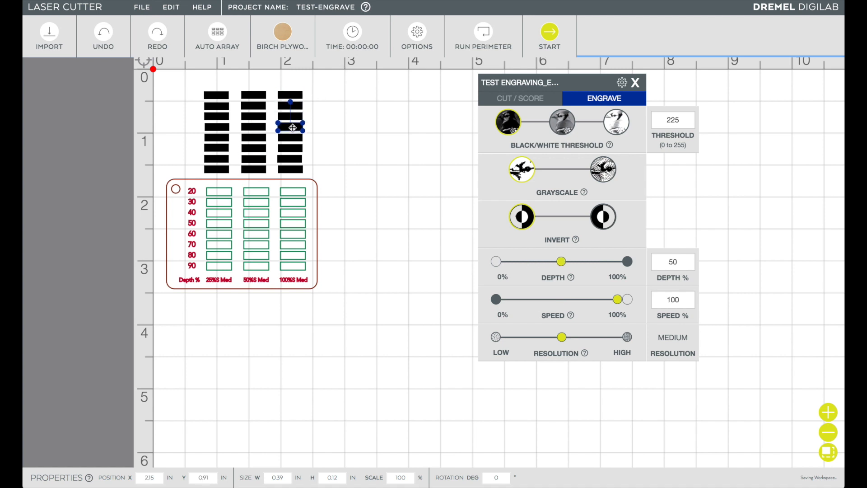
# Move the depth-chart frame up so it overlays the grid of black bars.
pyautogui.moveTo(564, 260); pyautogui.dragTo(595, 260)
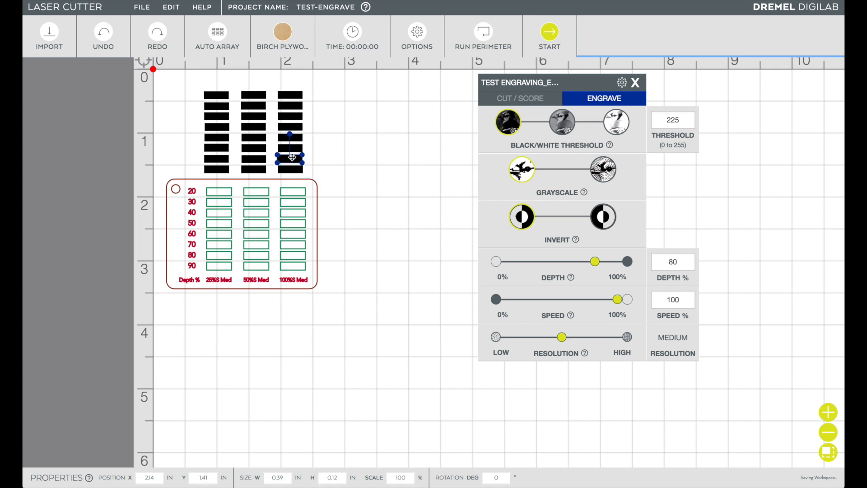
pyautogui.moveTo(594, 261); pyautogui.dragTo(605, 261)
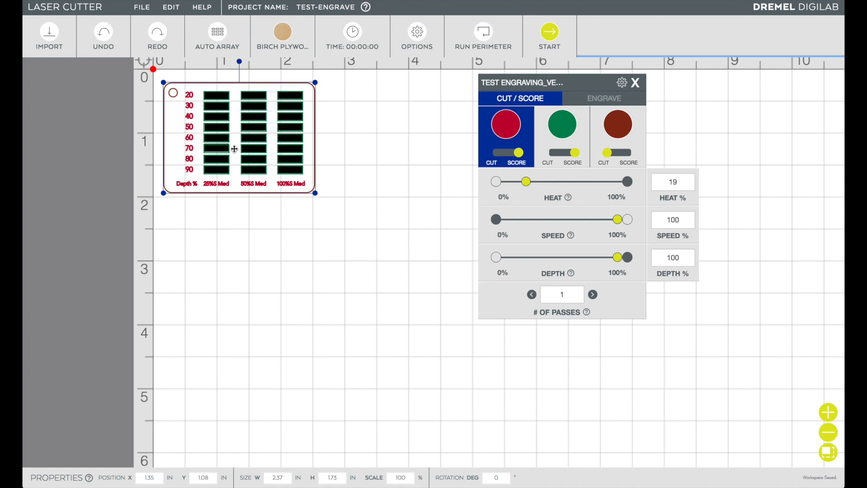
# Lower the swatch's green score depth to 12% in the Cut/Score settings.
pyautogui.click(636, 83)
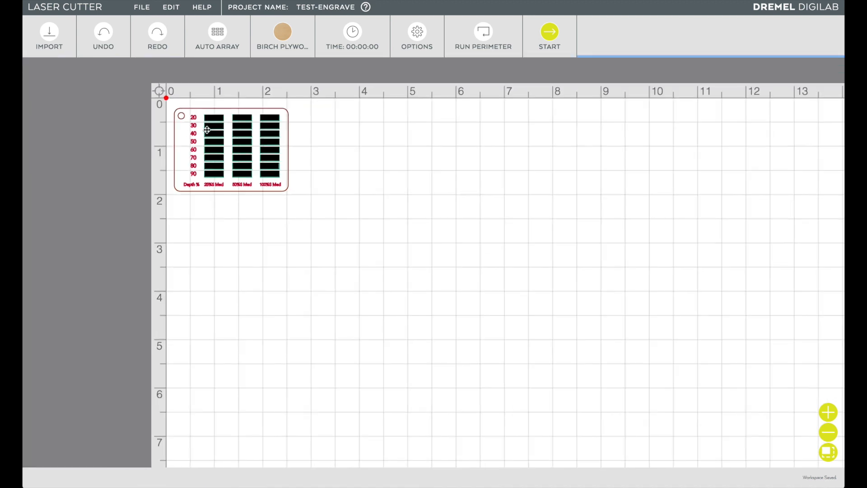
pyautogui.click(207, 130)
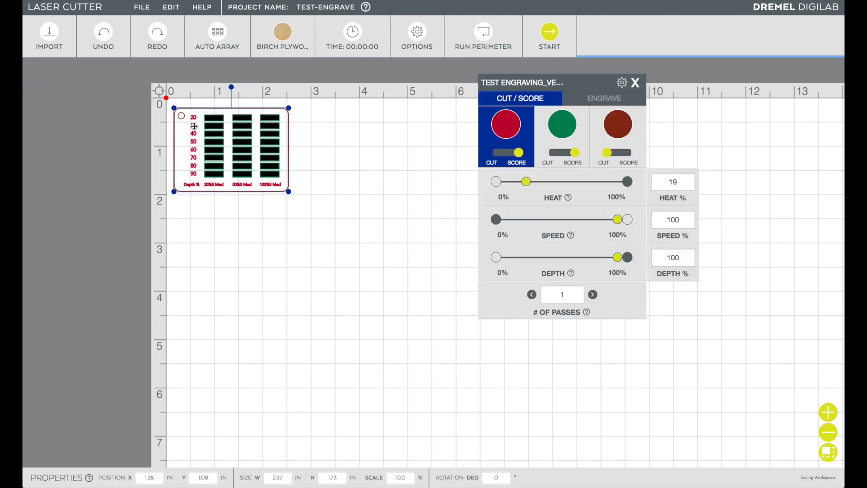
pyautogui.click(562, 125)
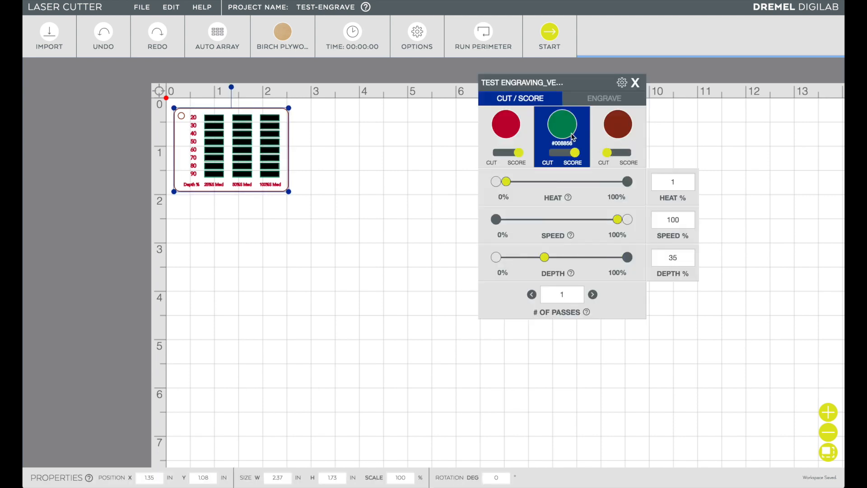
pyautogui.moveTo(544, 256); pyautogui.dragTo(516, 256)
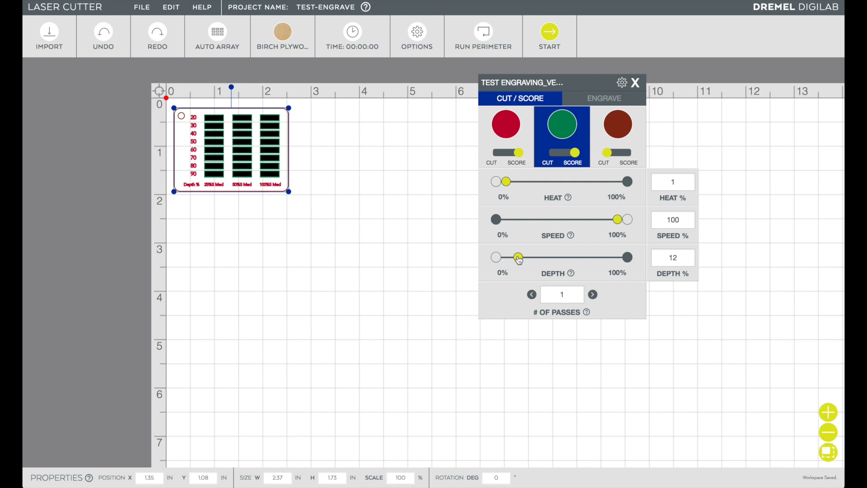
pyautogui.moveTo(522, 134)
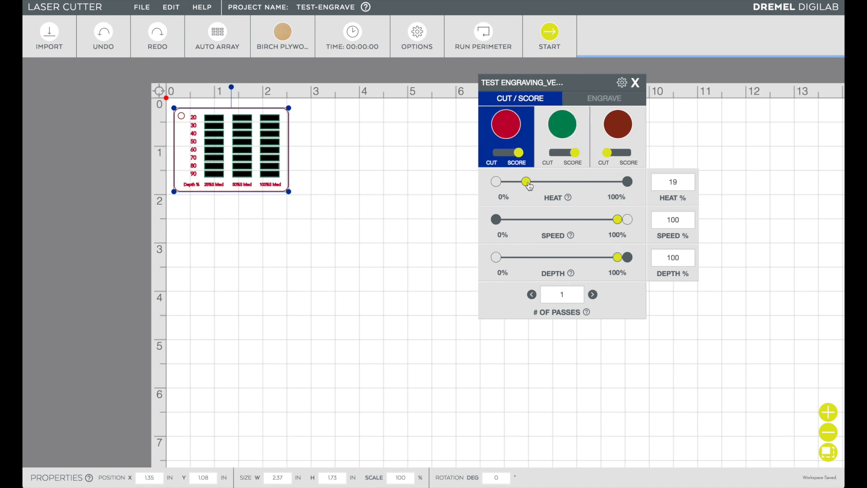
# Check the red outline's score heat and leave the swatch ready for Run Perimeter/Start.
pyautogui.moveTo(525, 181); pyautogui.dragTo(534, 182)
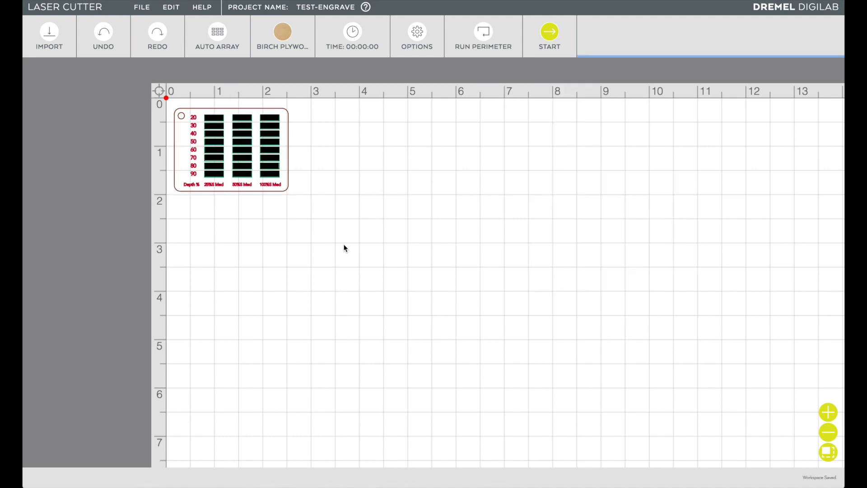
pyautogui.click(483, 34)
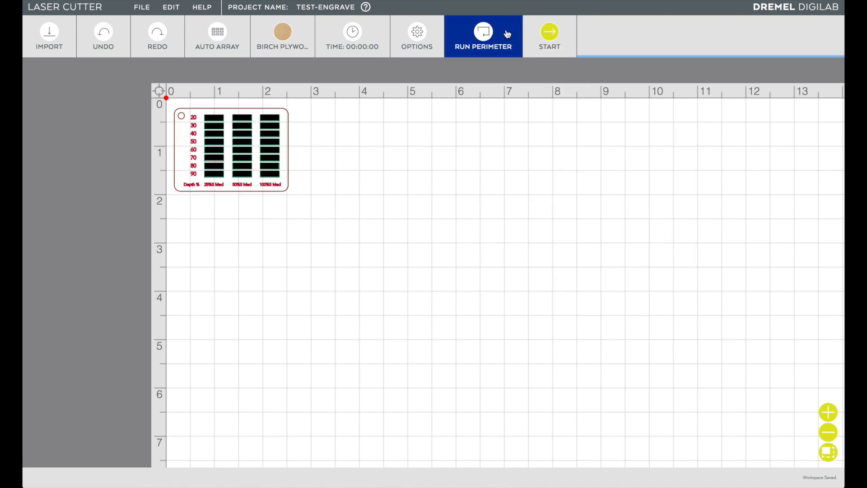
pyautogui.moveTo(503, 31)
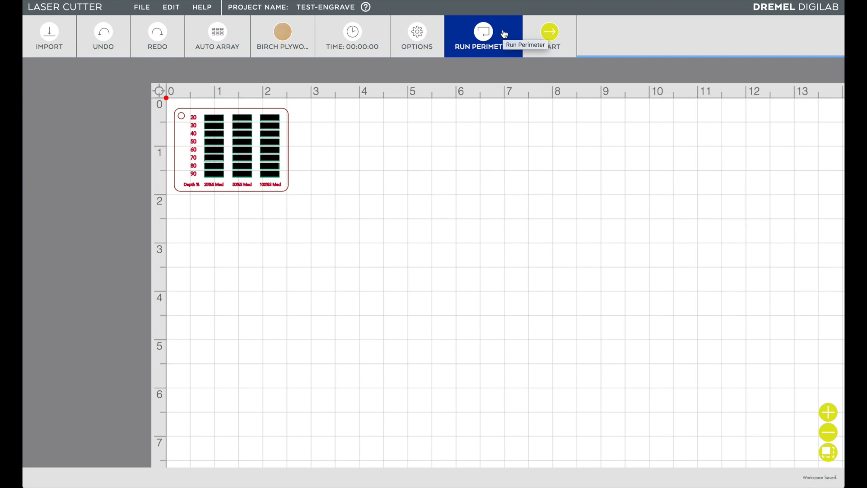
pyautogui.moveTo(555, 33)
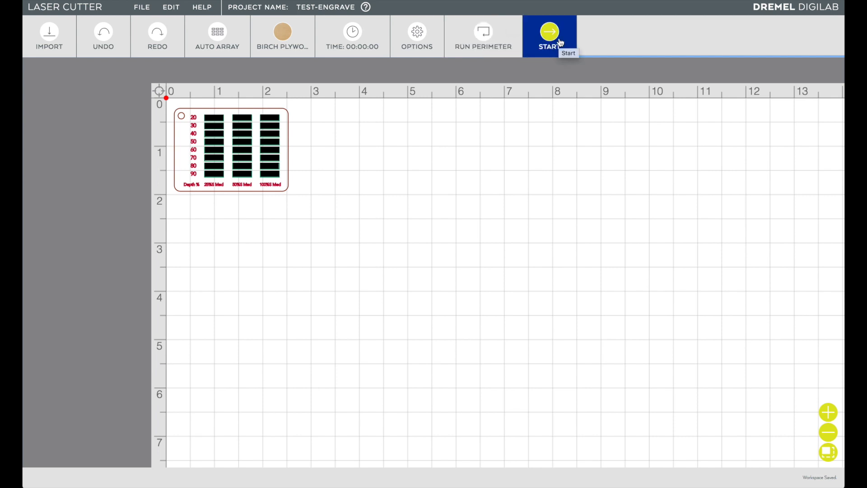